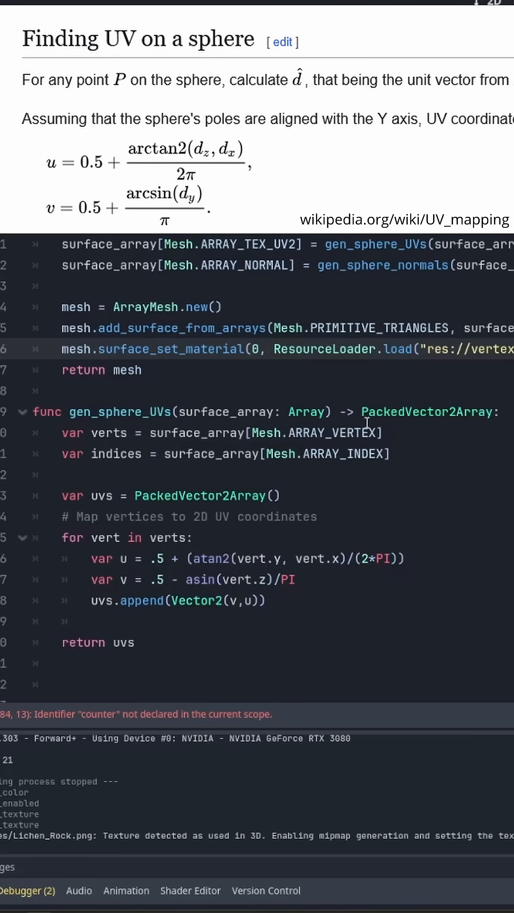
pyautogui.moveTo(74, 398)
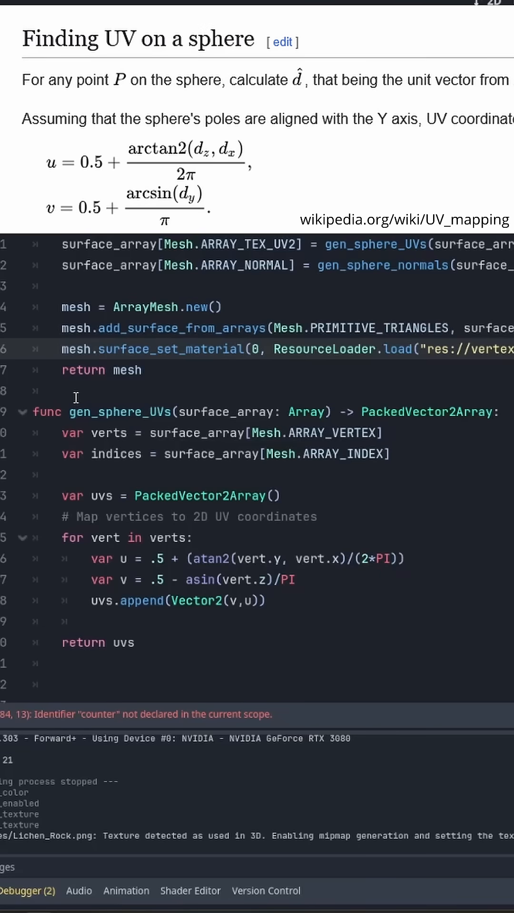
# Step: Switch from the gen_sphere_UVs script to the 3D viewport and open the sphere's Mesh menu
pyautogui.moveTo(74, 397); pyautogui.dragTo(90, 621)
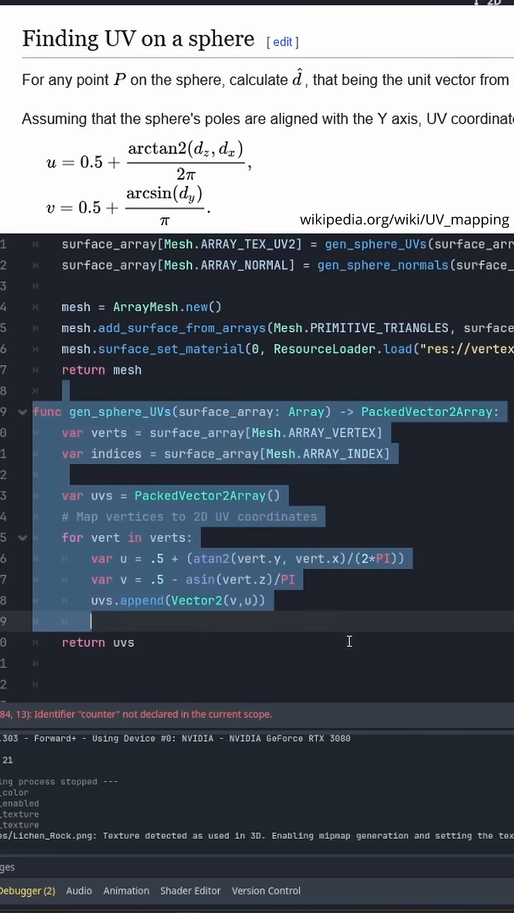
pyautogui.click(170, 5)
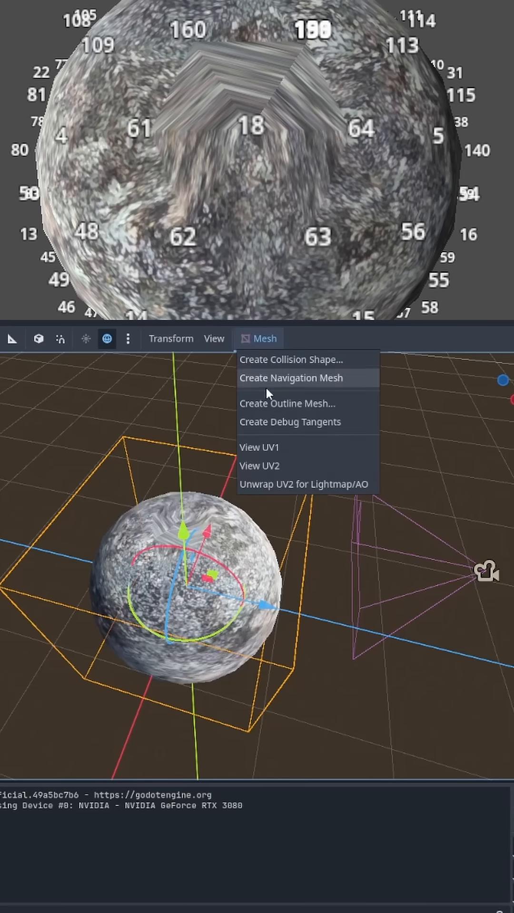
pyautogui.click(260, 447)
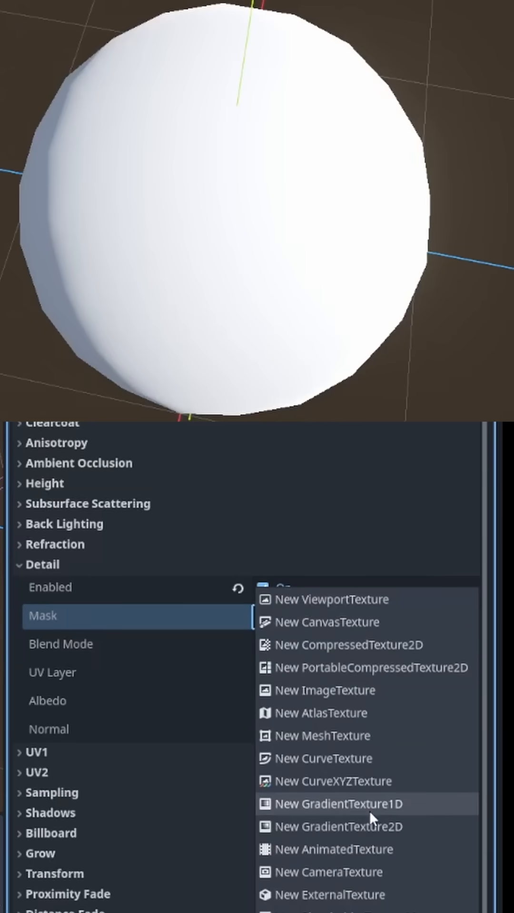
# Step: Adjust a colour stop of the Detail mask's GradientTexture1D so the pole blends to white
pyautogui.click(339, 804)
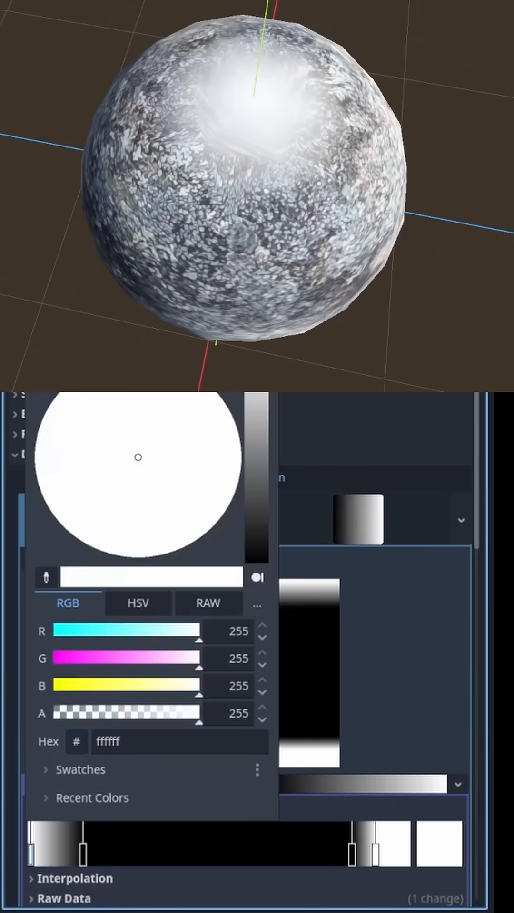